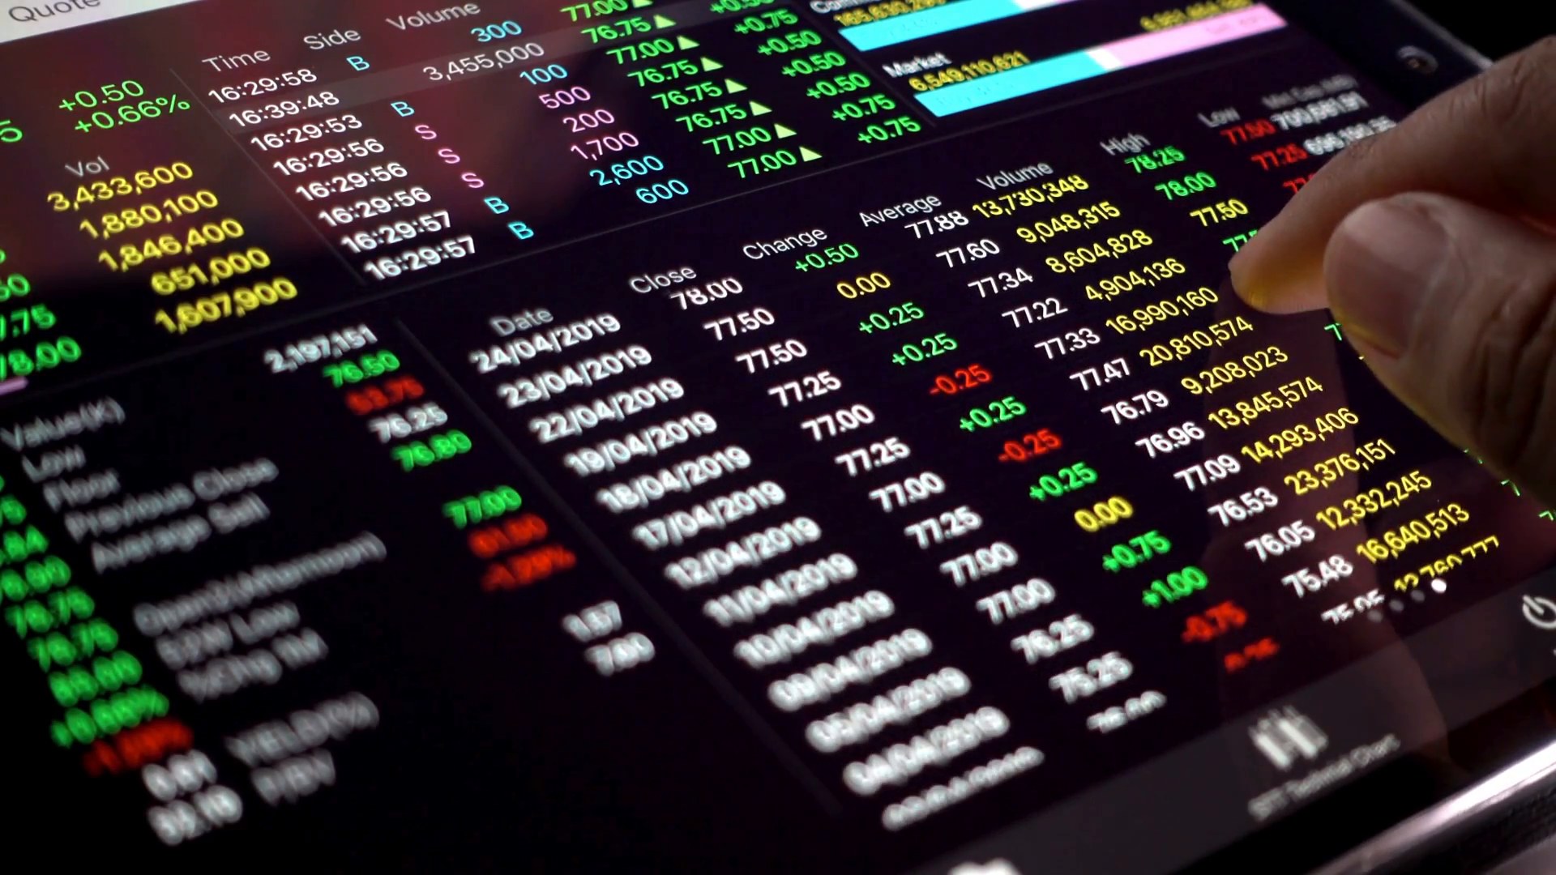
scroll("down", 3)
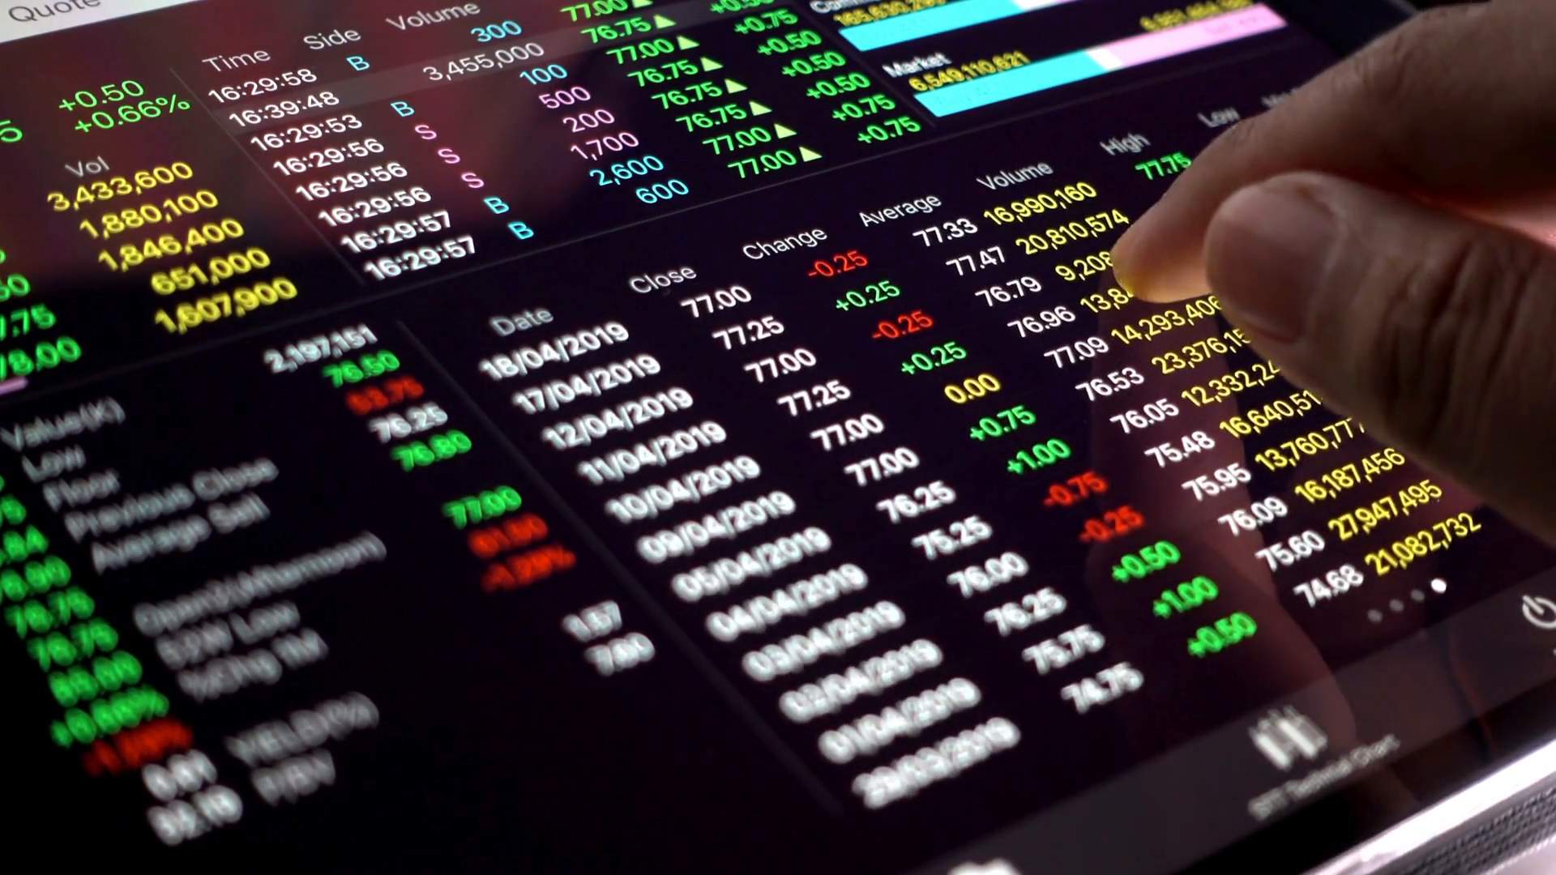